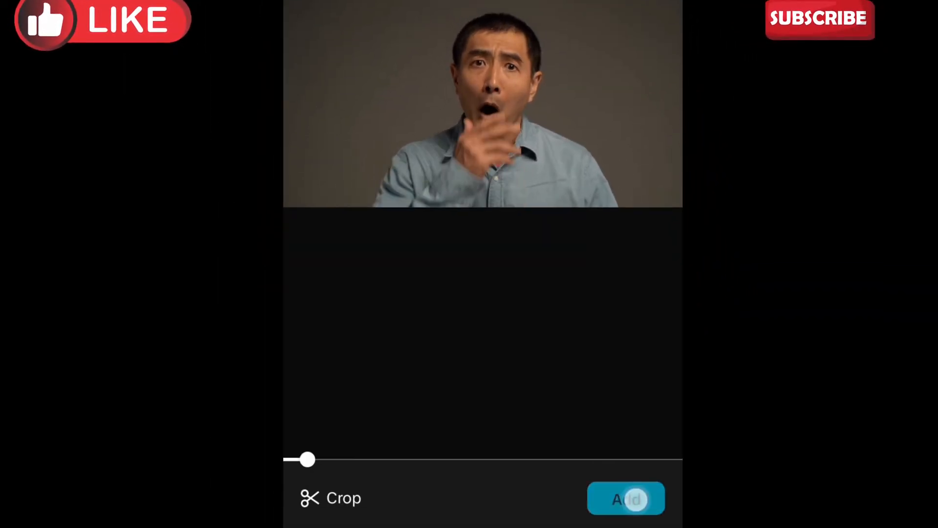
Import the 15-second talking-head clip of the man into a new project.
left_click(626, 499)
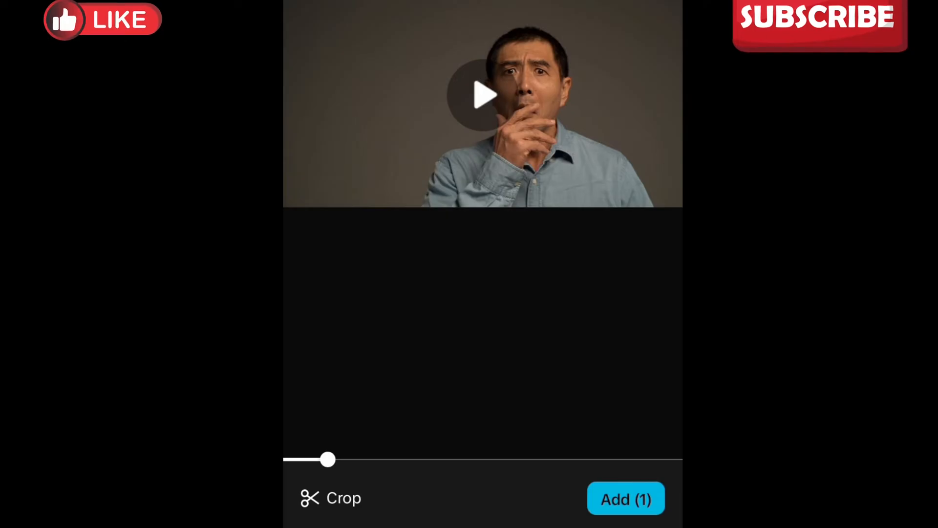
left_click(625, 498)
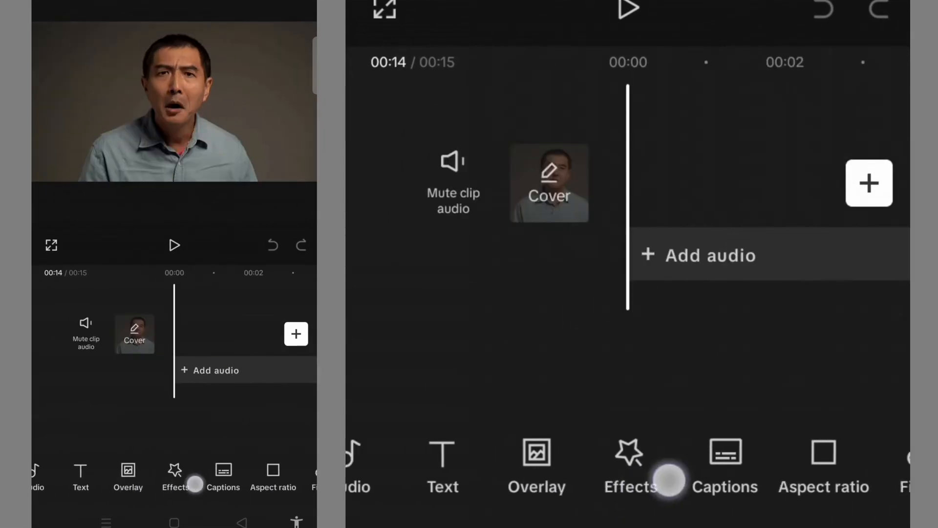
Apply the Face Mosaic body effect, preview the pixelated face, and open its settings.
left_click(628, 467)
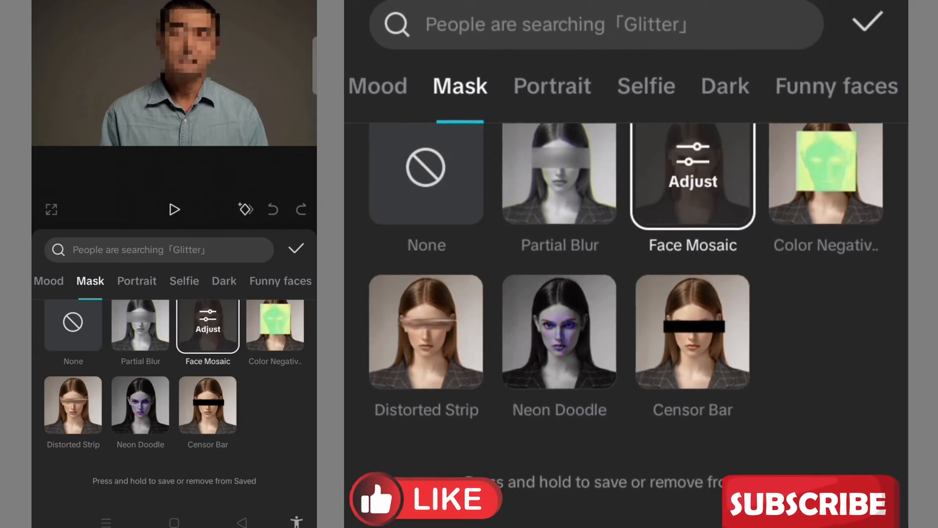
left_click(174, 208)
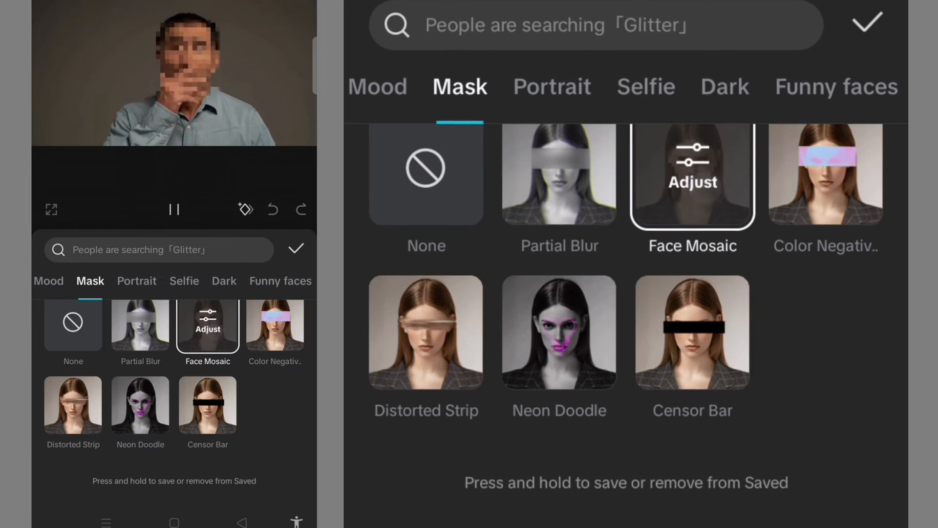
left_click(691, 168)
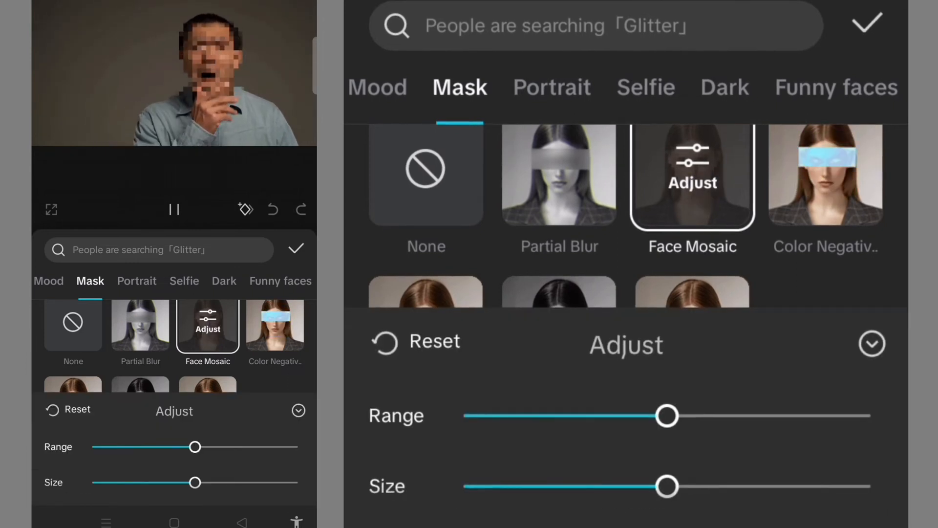
Max Face Mosaic range and size at 100, extend it to the clip's end, and preview.
left_click_drag(667, 415, 721, 424)
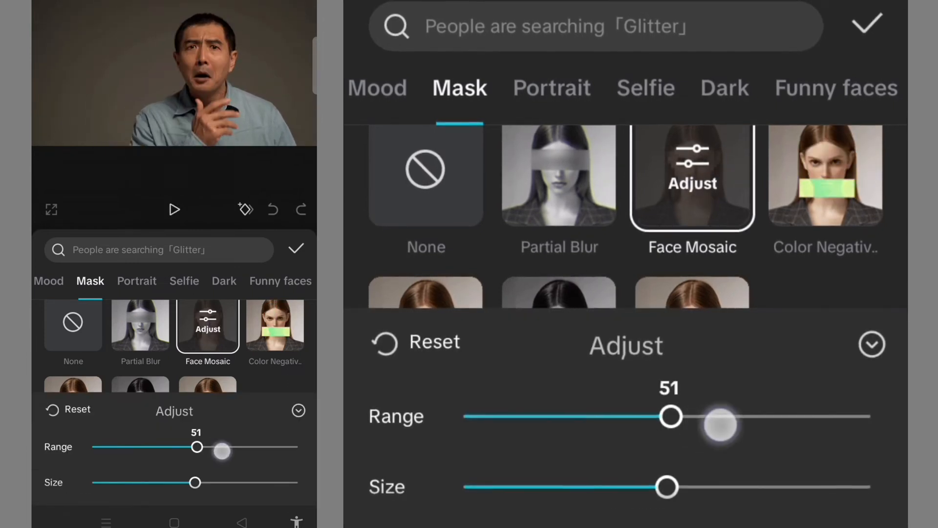
left_click_drag(721, 425, 869, 416)
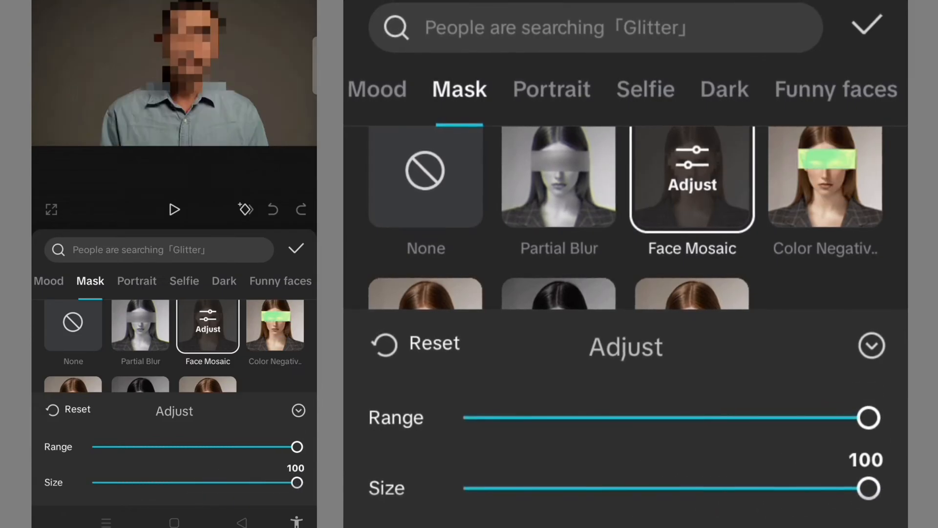
left_click(174, 208)
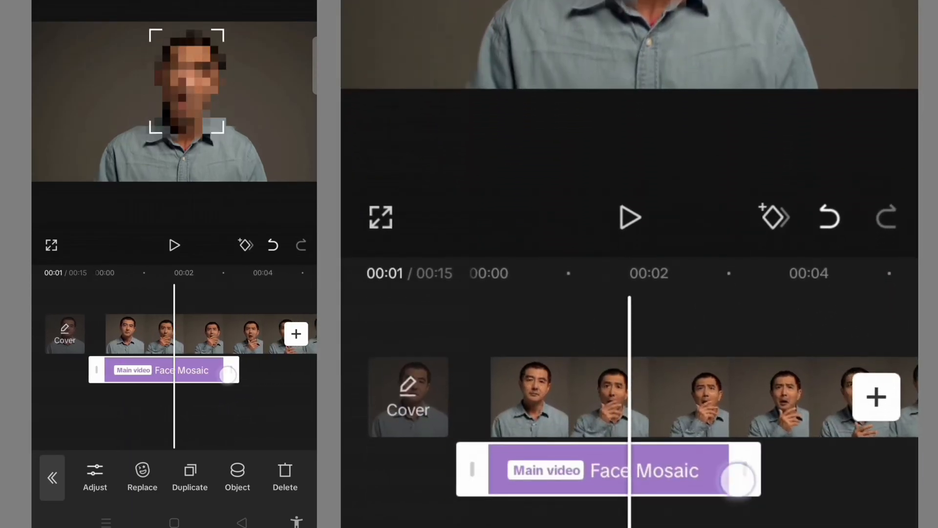
left_click_drag(742, 470, 850, 485)
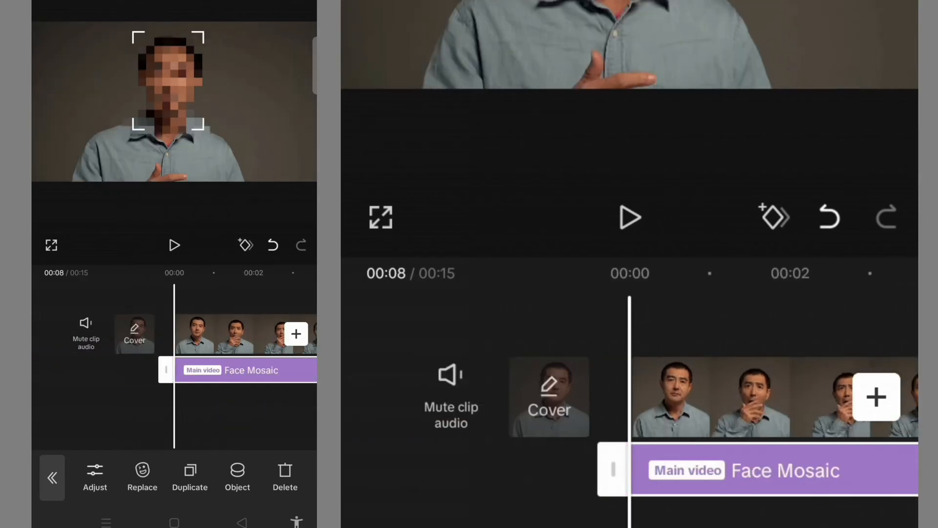
left_click(174, 244)
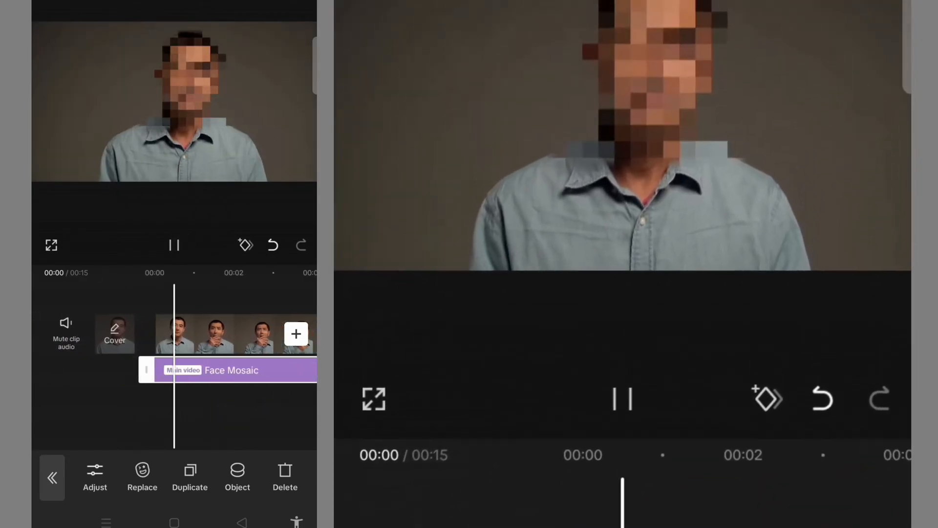